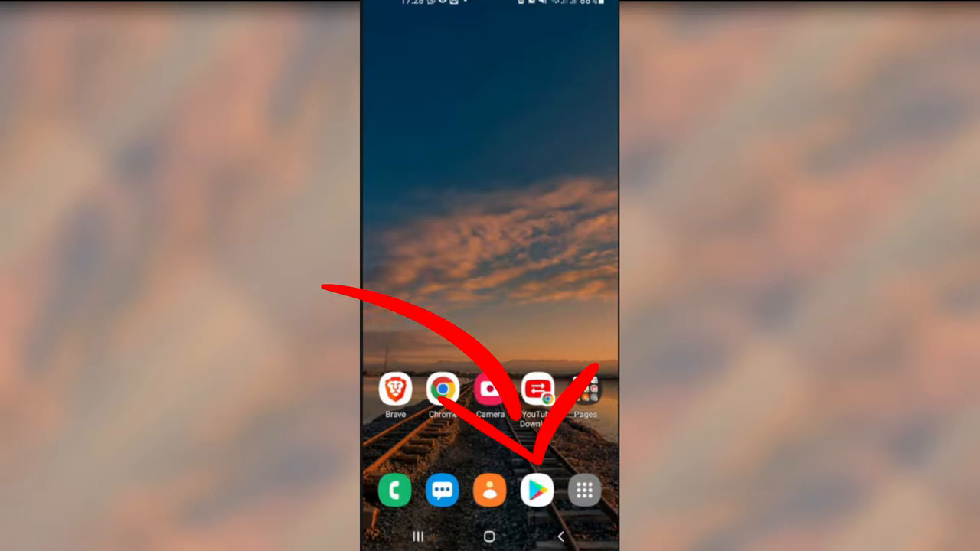
# - Search Play Store for remove.bg and pixellab via recent searches to install them
pyautogui.click(536, 491)
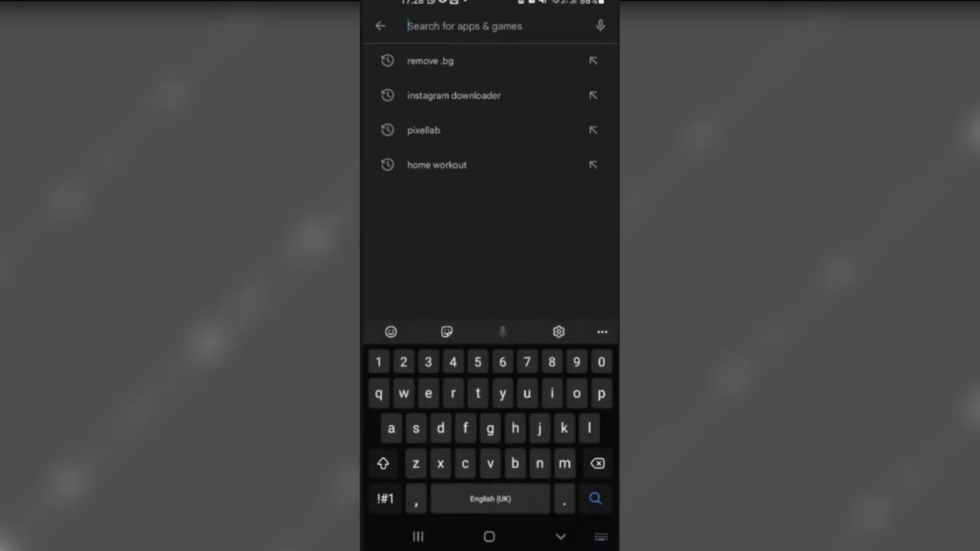
pyautogui.click(429, 61)
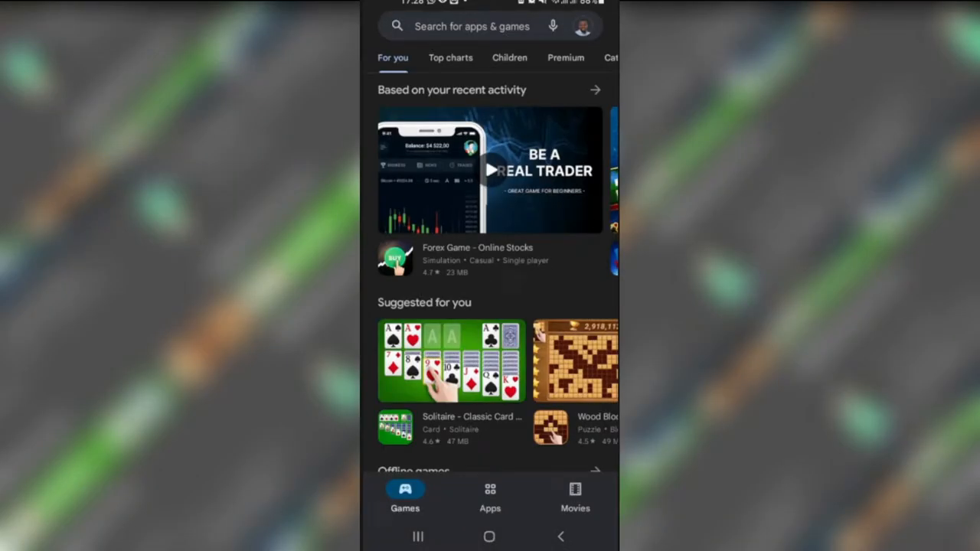
pyautogui.click(472, 25)
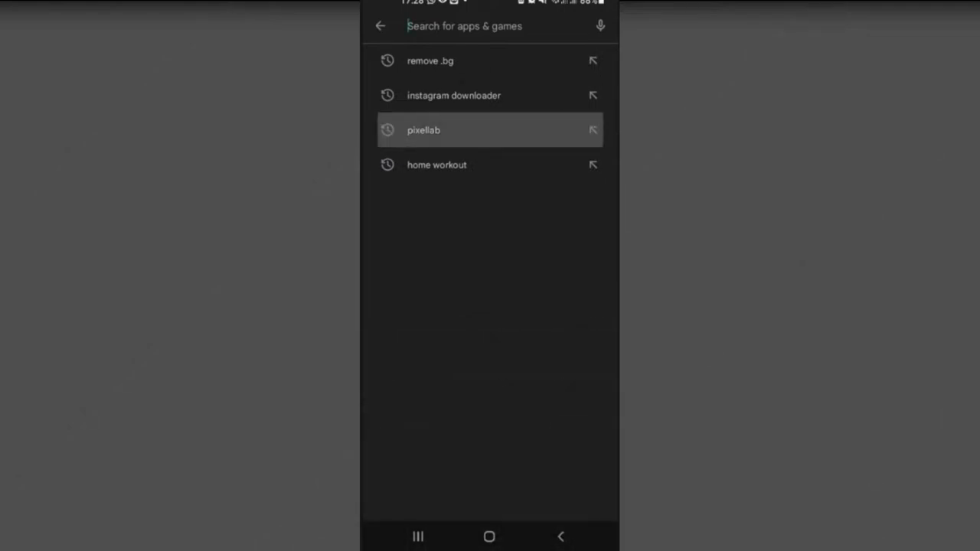
pyautogui.click(423, 129)
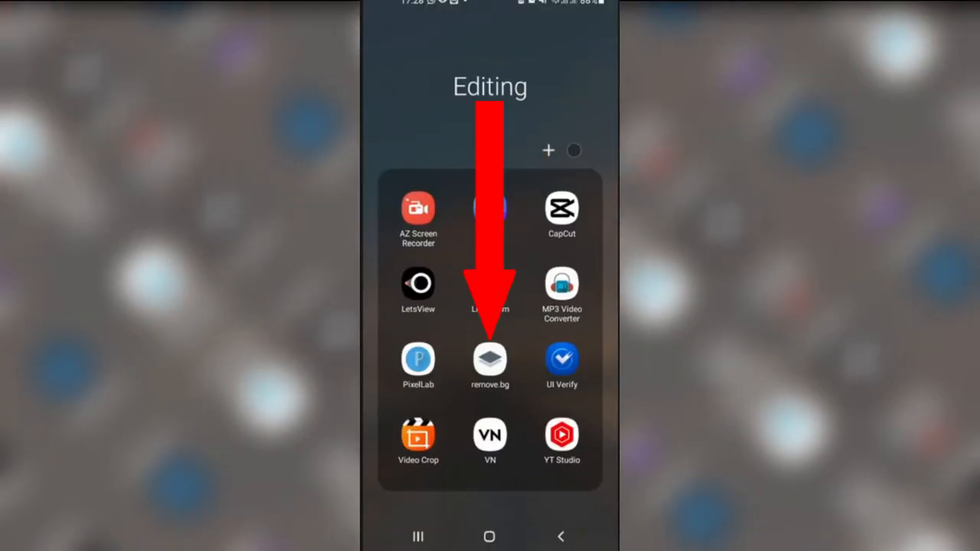
# - Upload the photo of the man to remove.bg and download the background-free cut-out
pyautogui.click(491, 360)
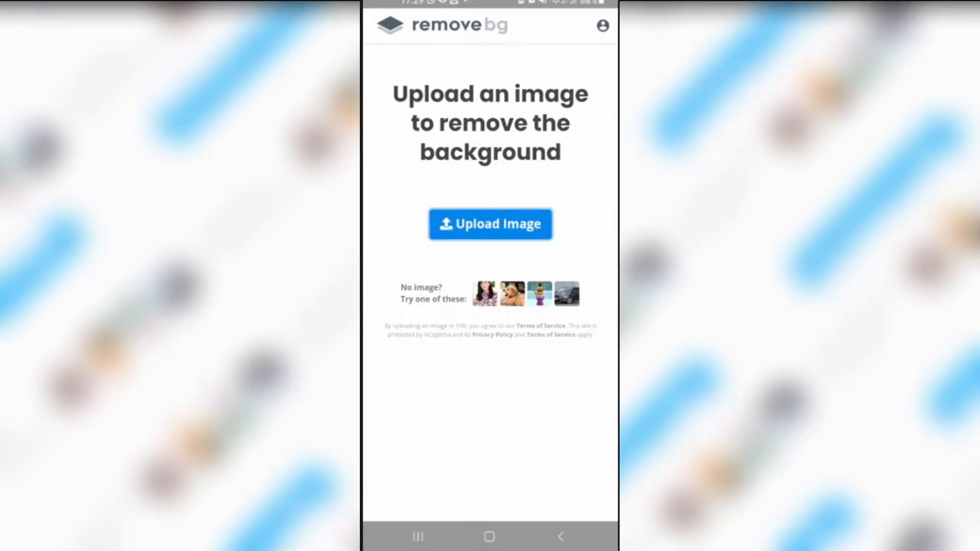
pyautogui.click(491, 223)
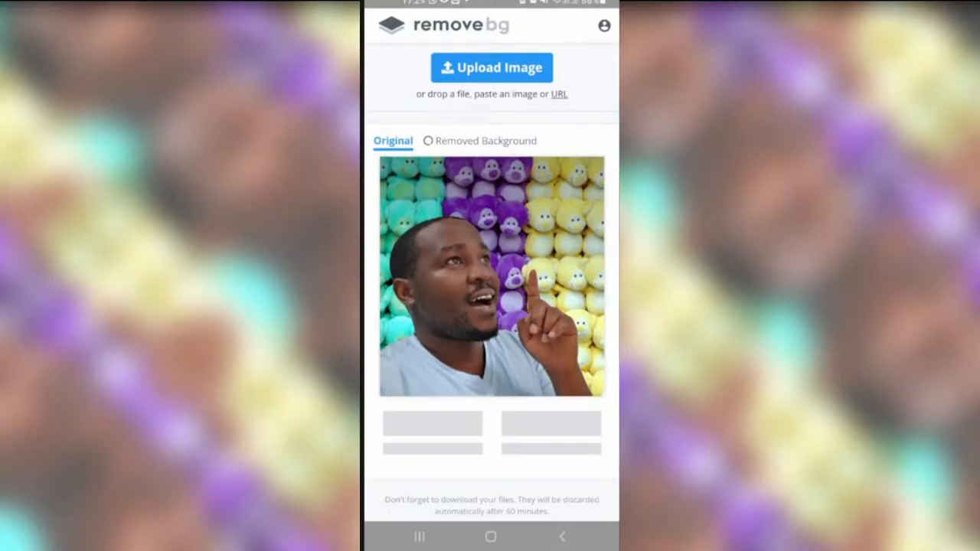
pyautogui.click(478, 141)
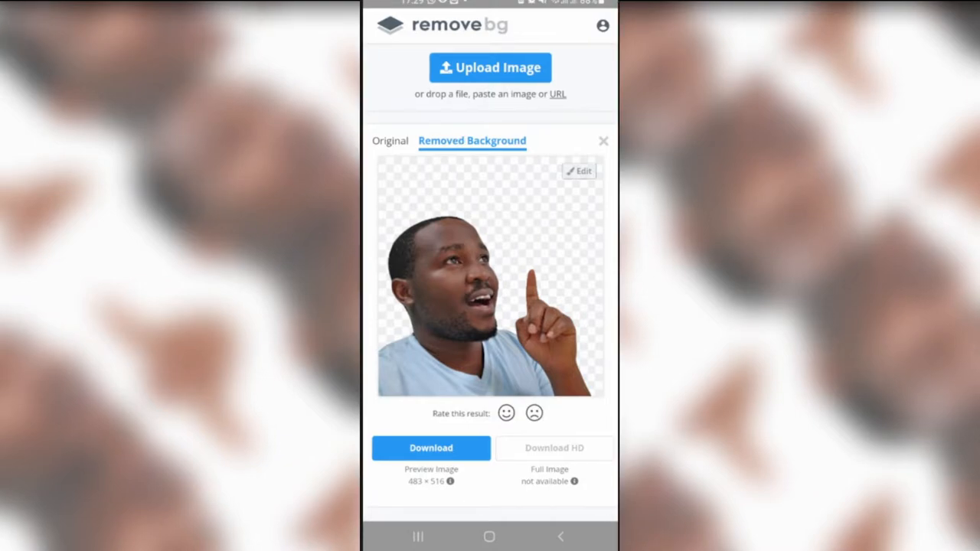
pyautogui.click(431, 447)
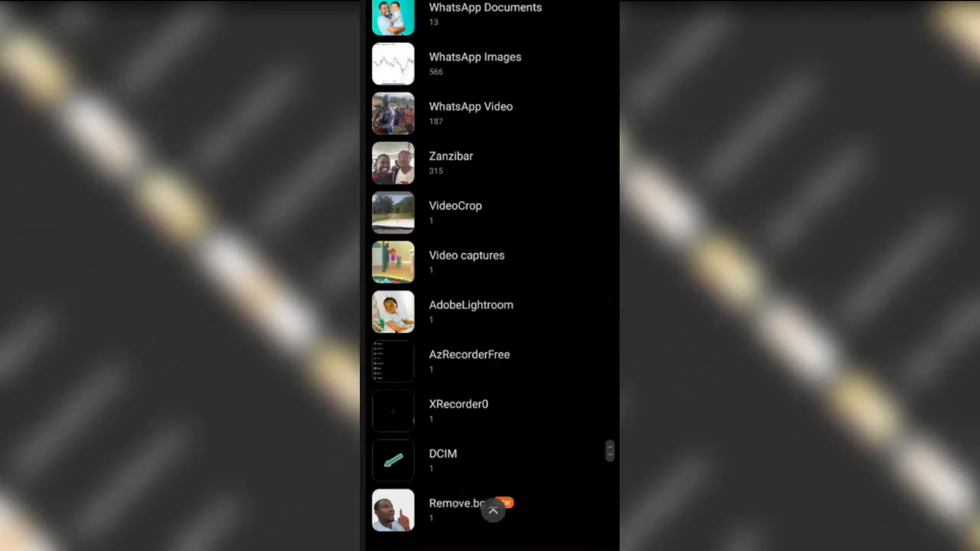
# - Check the saved cut-out in the gallery's Remove.bg folder
pyautogui.click(392, 510)
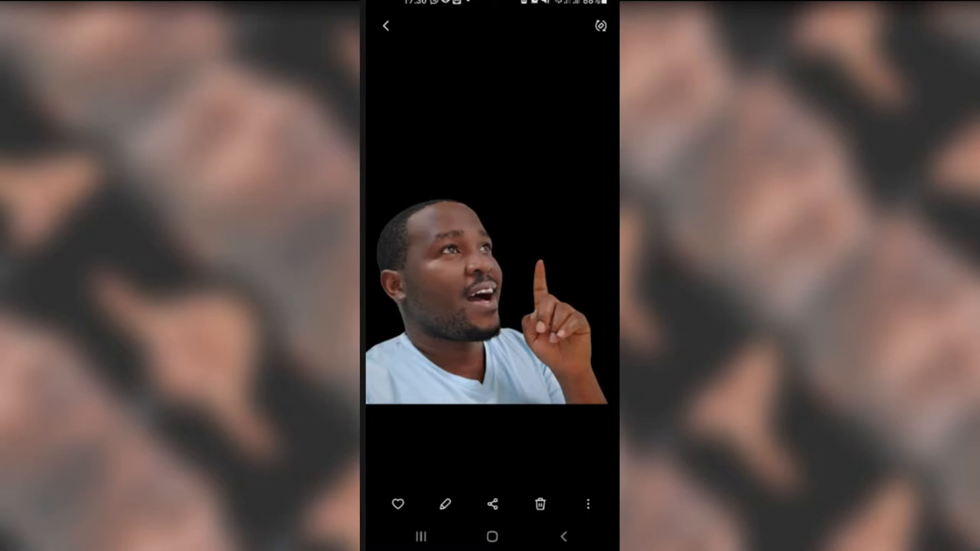
pyautogui.click(487, 536)
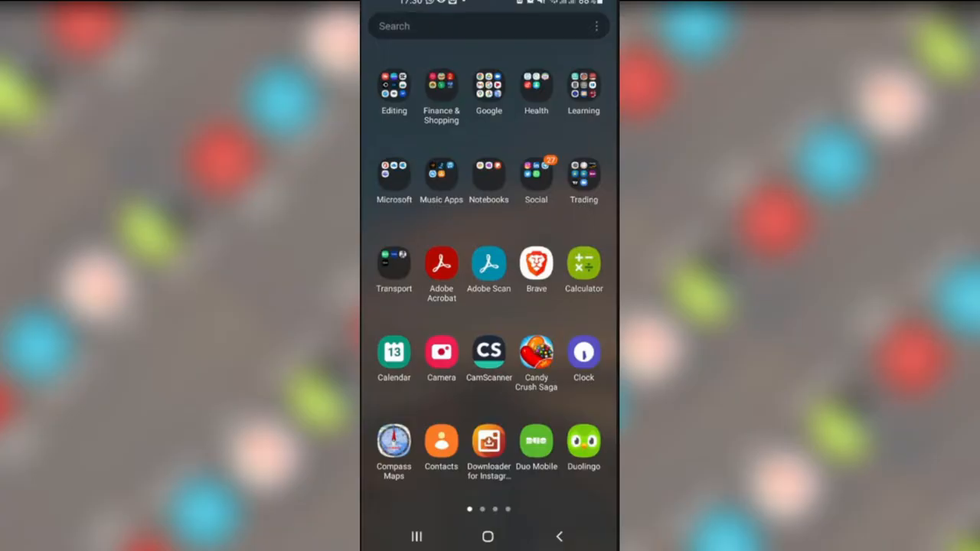
# - Clear PixelLab's default text and add the cut-out photo of the man uncropped
pyautogui.click(394, 84)
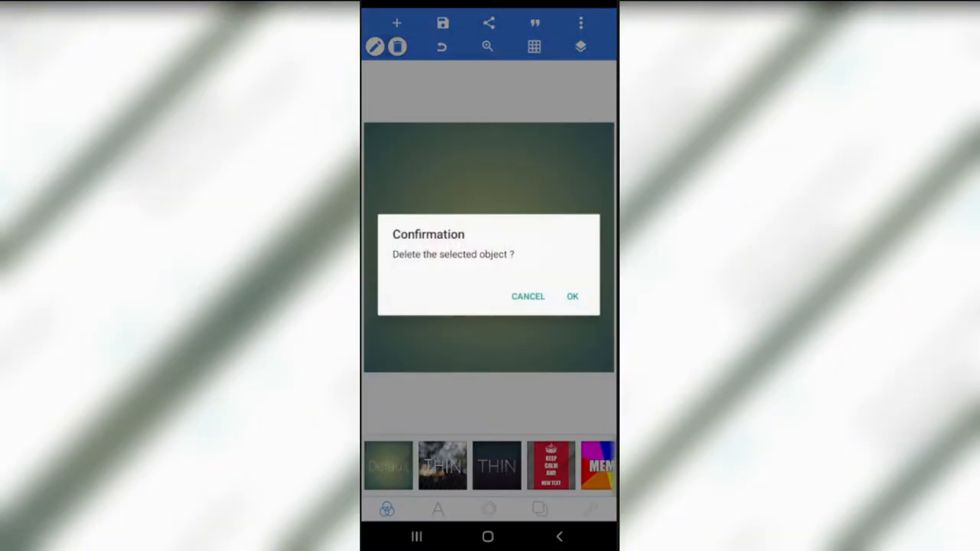
pyautogui.click(573, 297)
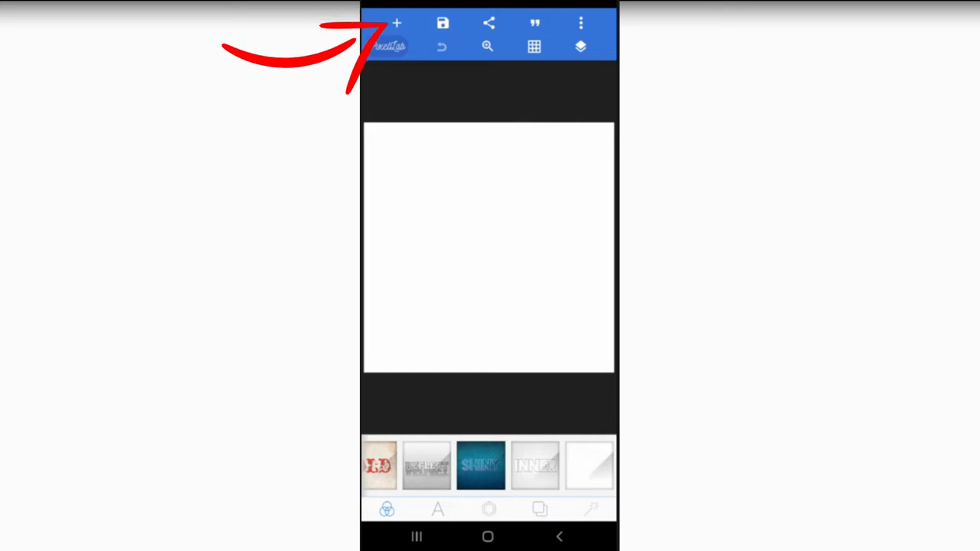
pyautogui.click(397, 23)
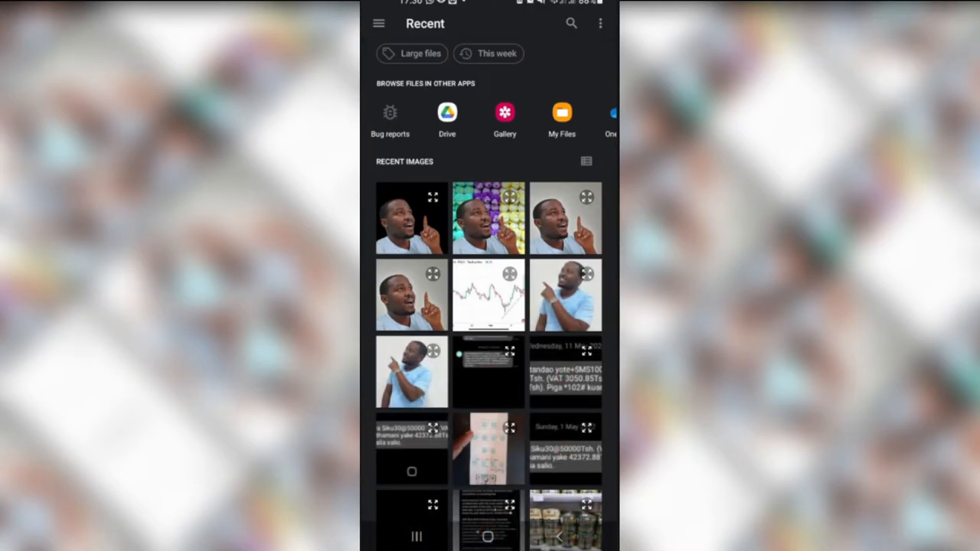
pyautogui.click(412, 218)
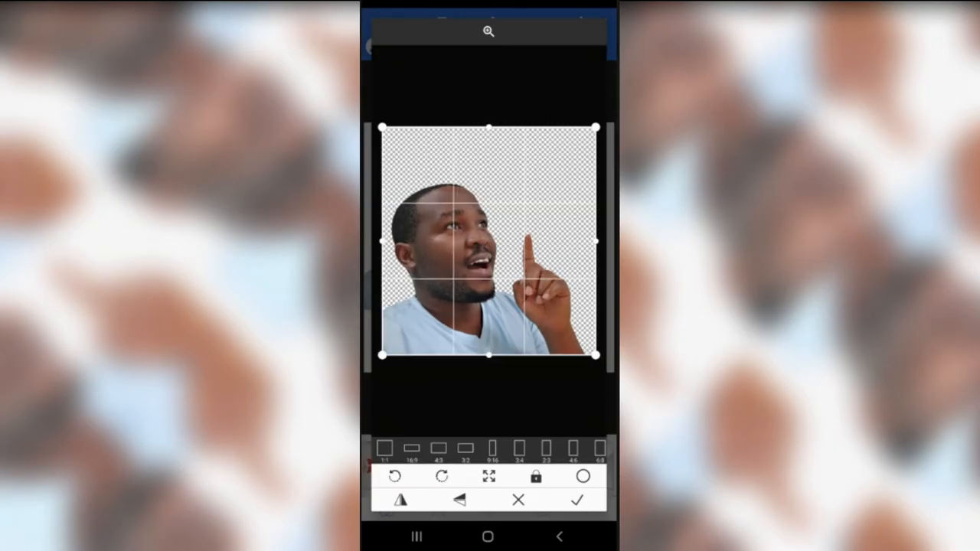
pyautogui.click(576, 499)
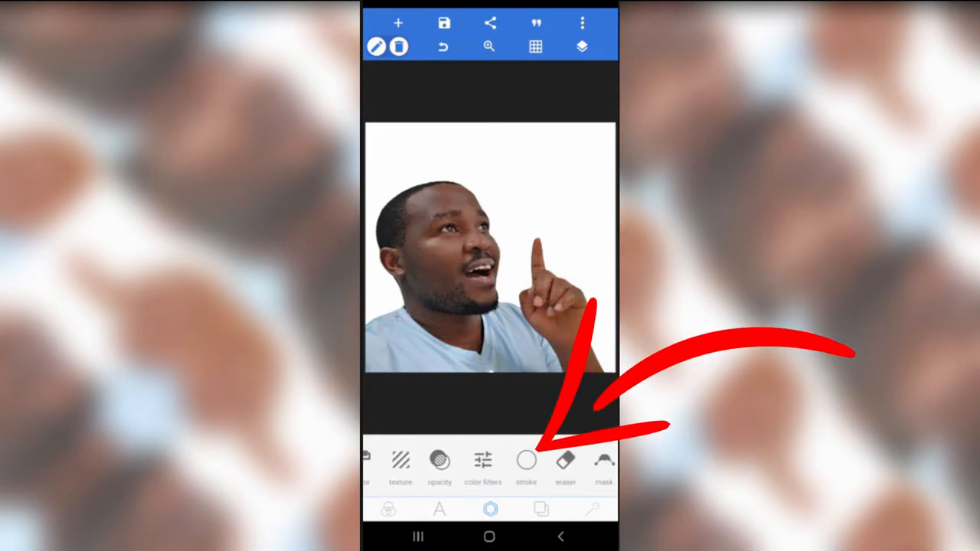
# - Enable a red stroke of width 4 around the man's cut-out
pyautogui.click(604, 463)
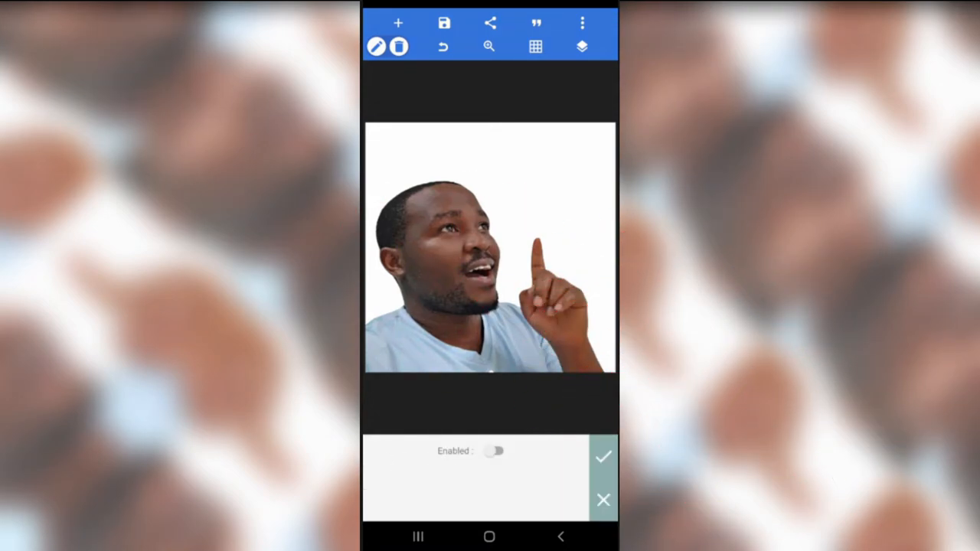
pyautogui.click(493, 450)
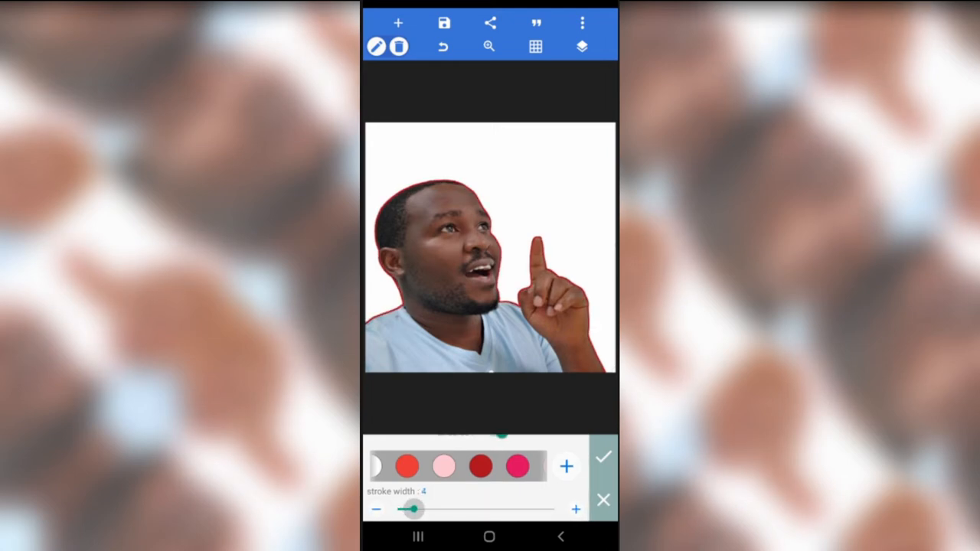
pyautogui.moveTo(413, 509); pyautogui.dragTo(417, 509)
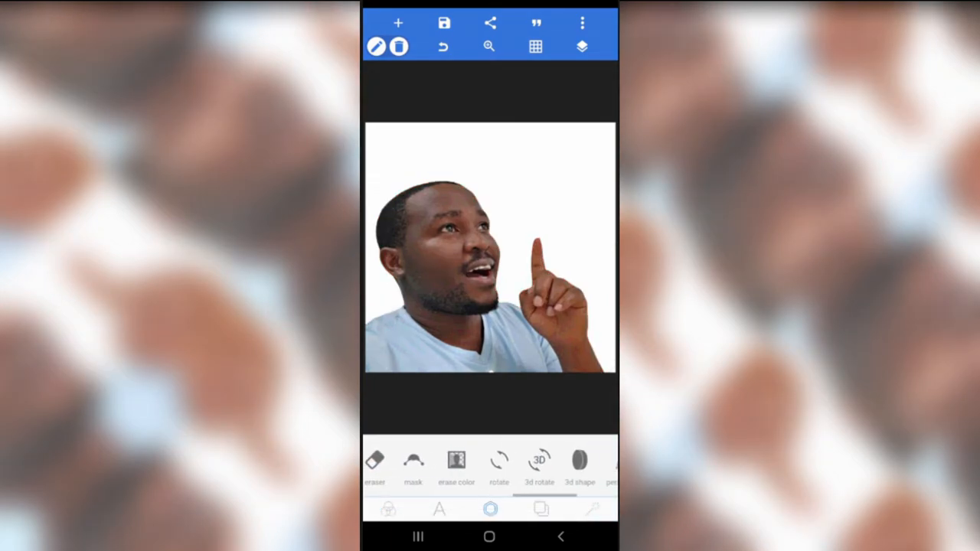
# - Enable a pink shadow on the cut-out and adjust its horizontal and vertical offsets
pyautogui.hscroll(-3)
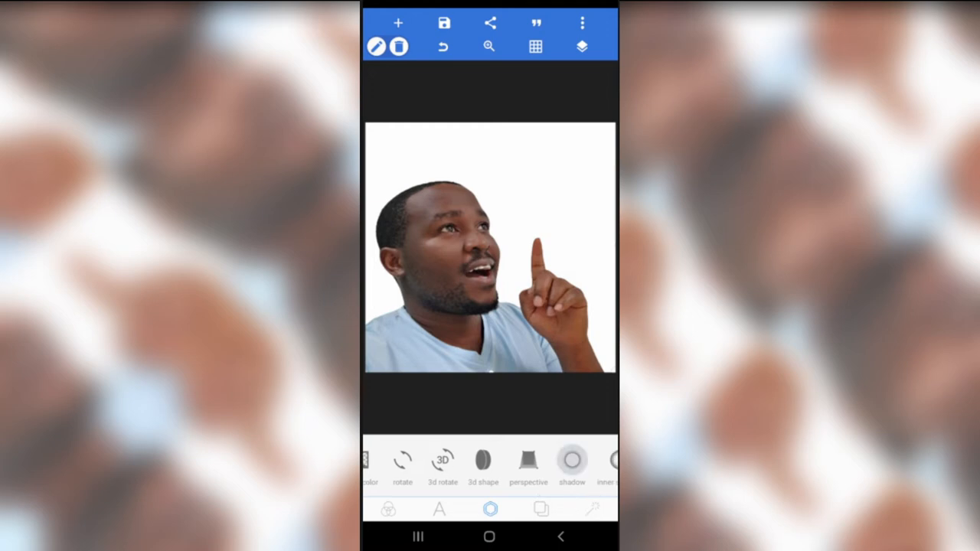
pyautogui.click(573, 463)
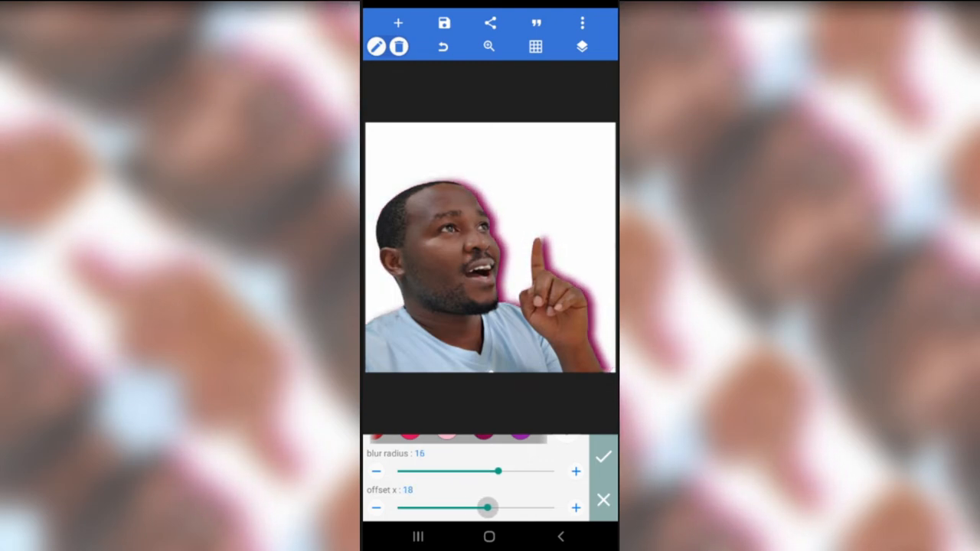
pyautogui.moveTo(499, 472); pyautogui.dragTo(450, 471)
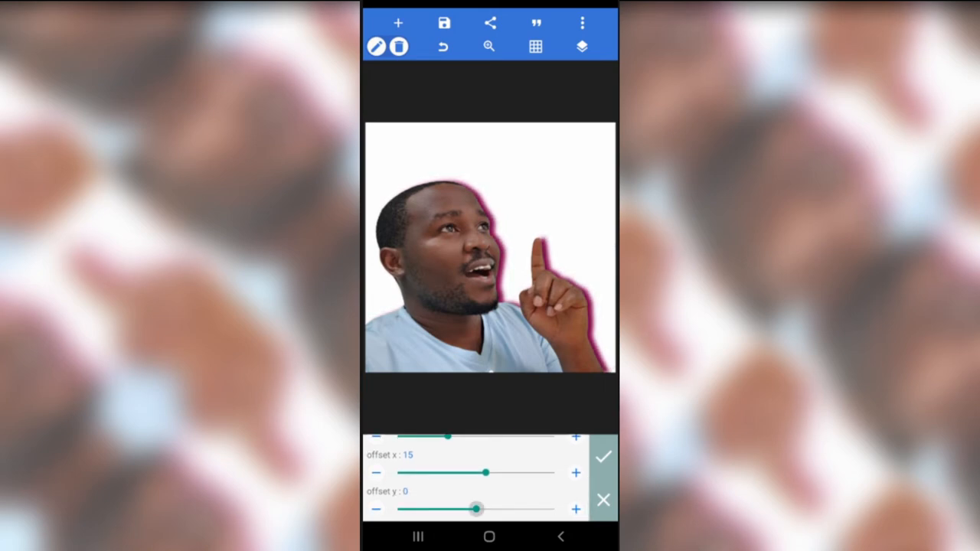
pyautogui.moveTo(478, 508); pyautogui.dragTo(469, 508)
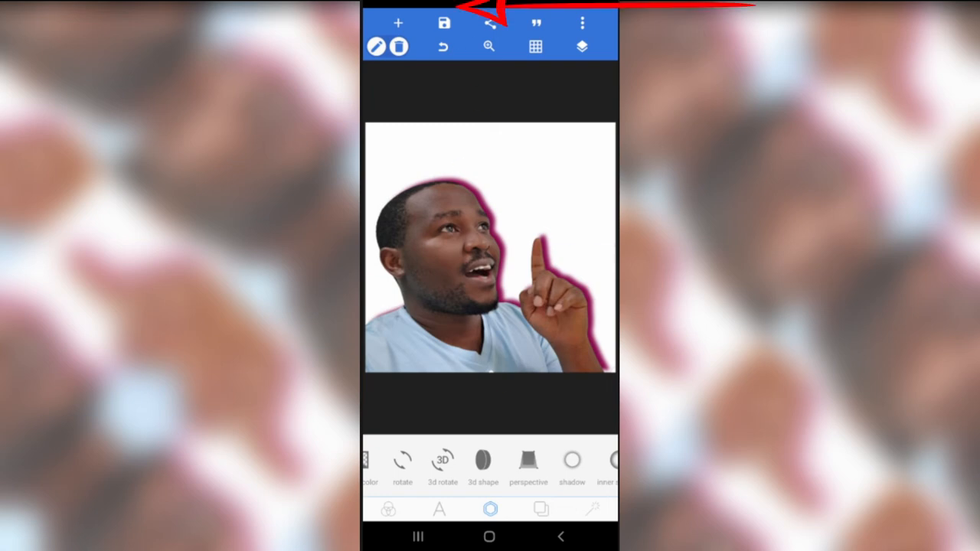
# - Save the picture as a PNG image to the gallery
pyautogui.click(444, 23)
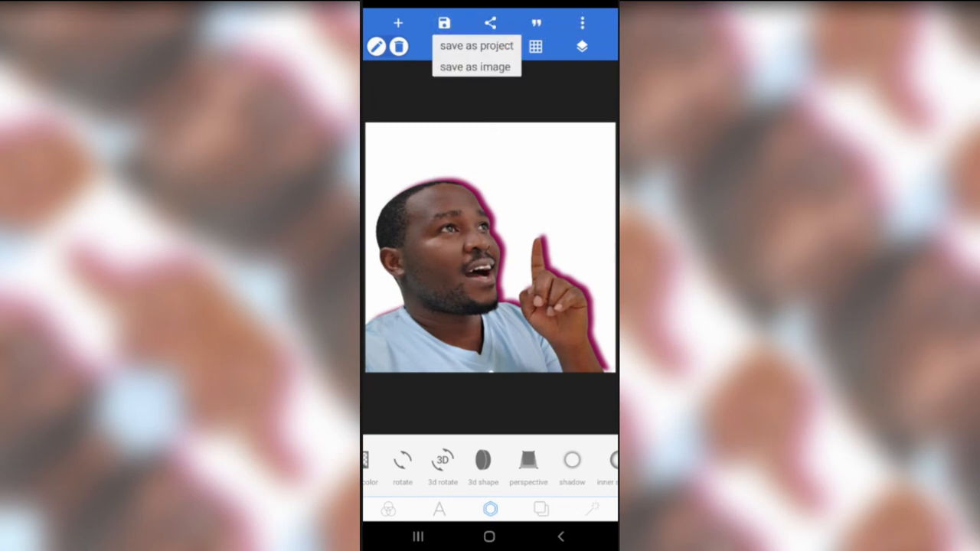
pyautogui.click(474, 67)
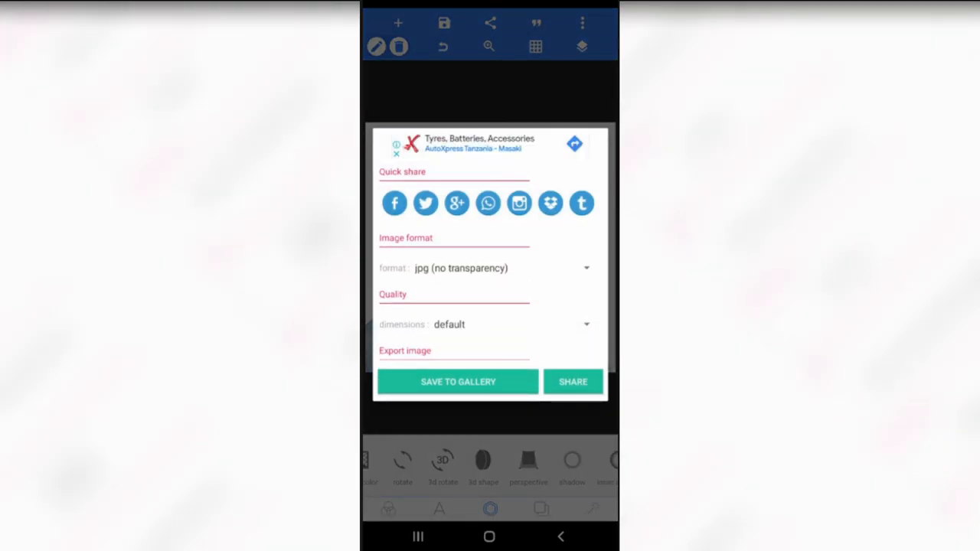
pyautogui.click(586, 268)
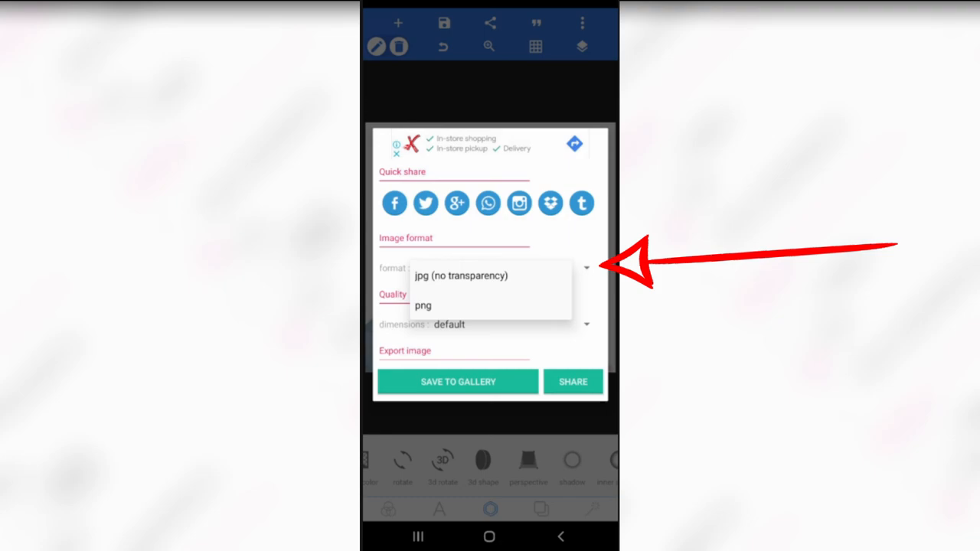
pyautogui.click(457, 382)
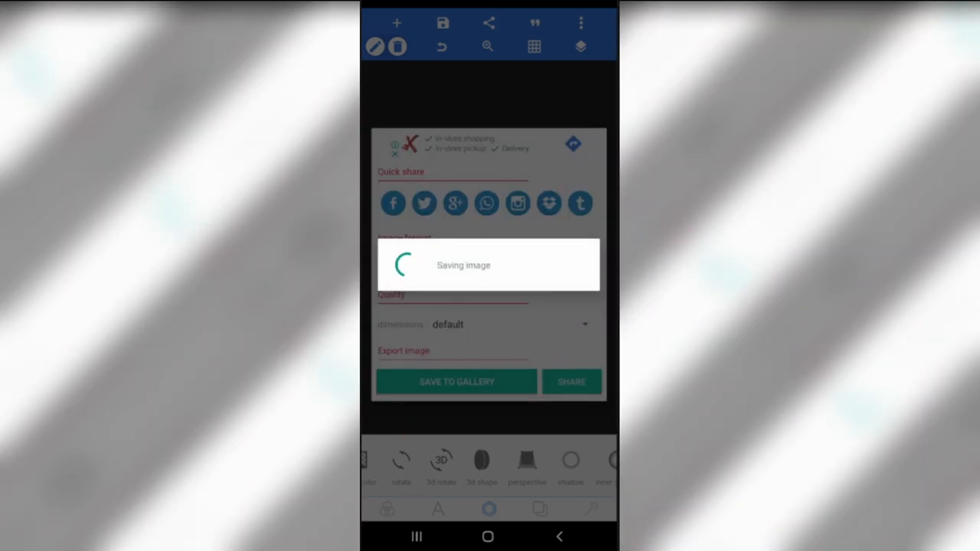